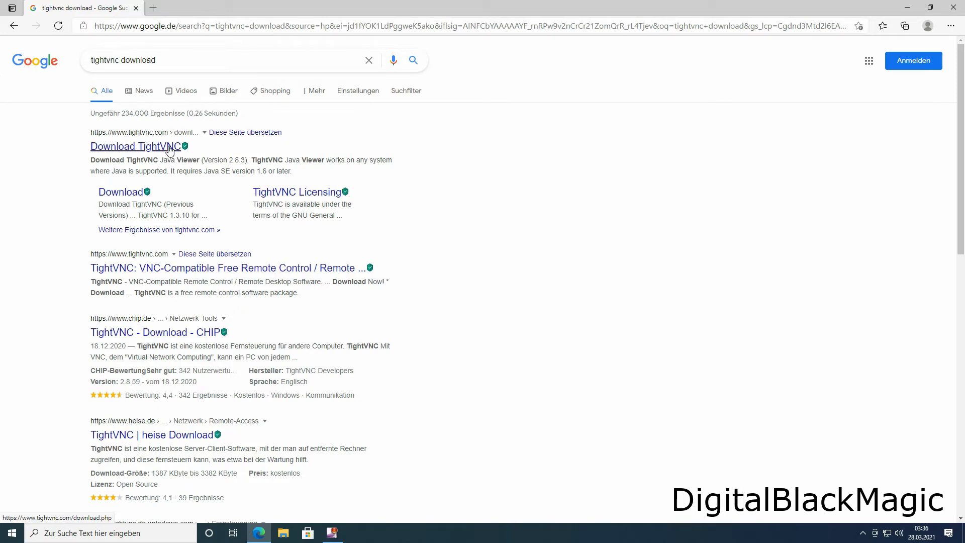
Download the TightVNC 64-bit Windows installer from the TightVNC download page
click(132, 147)
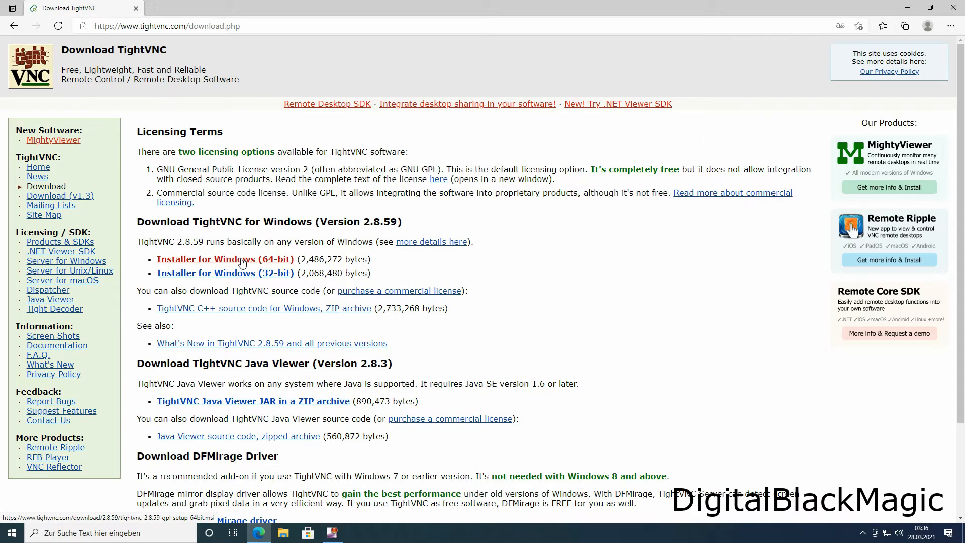
click(224, 259)
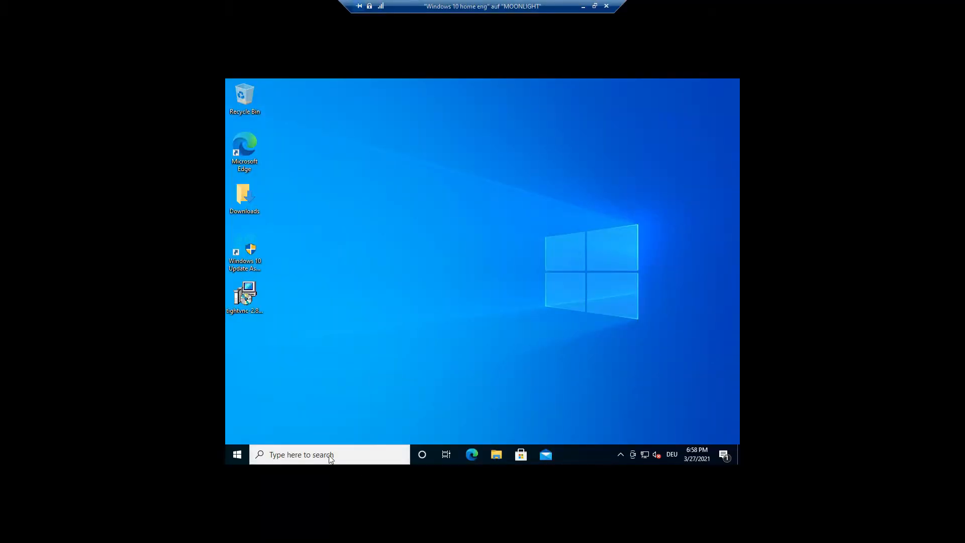
click(320, 455)
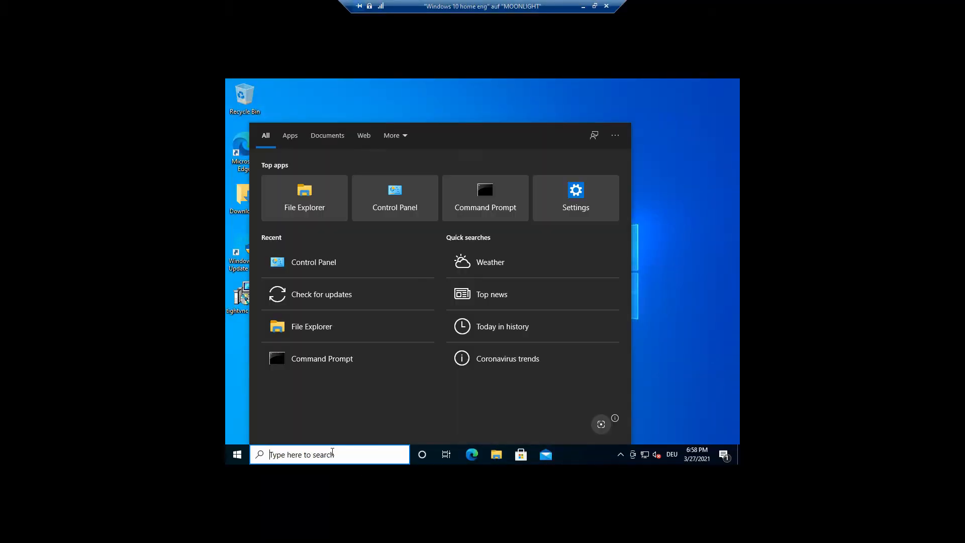
text(winver)
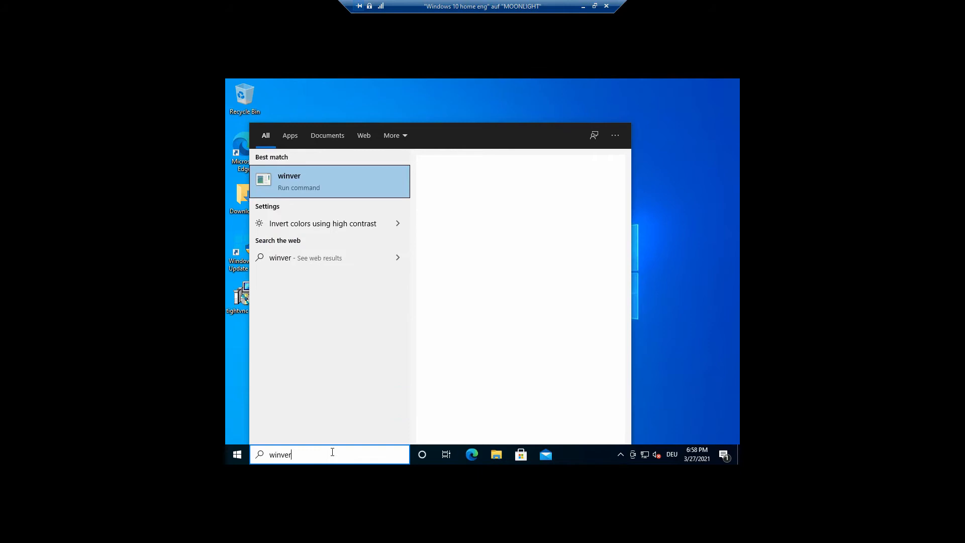
click(289, 181)
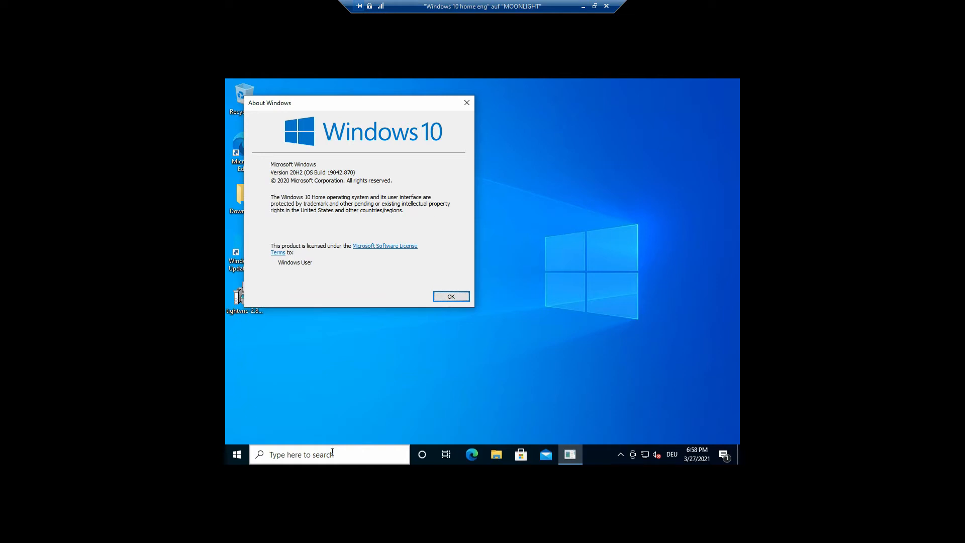
mouse_move(377, 320)
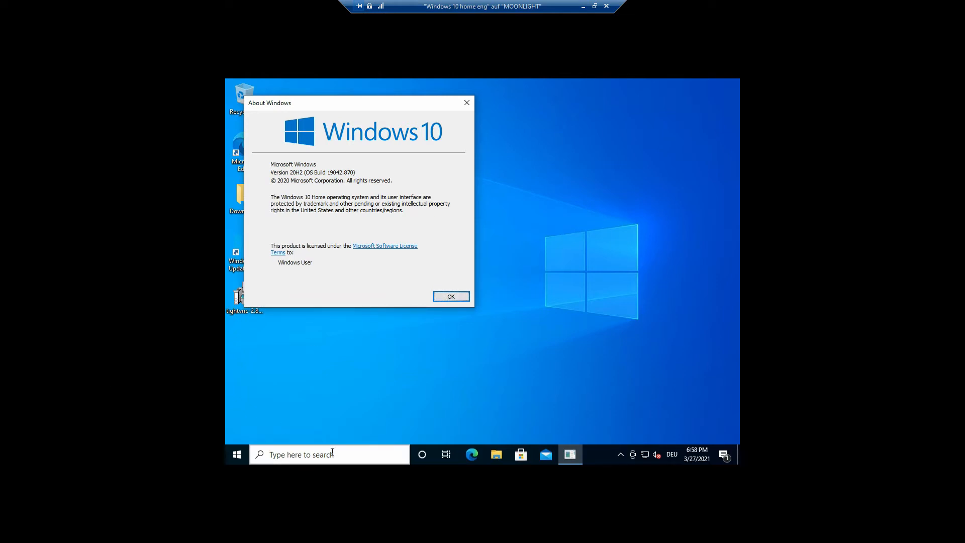
mouse_move(283, 428)
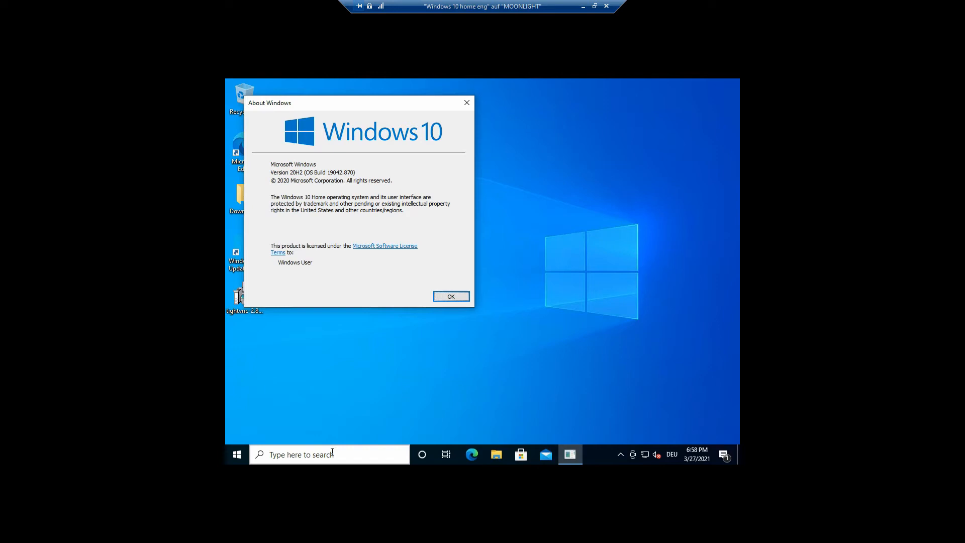
mouse_move(151, 382)
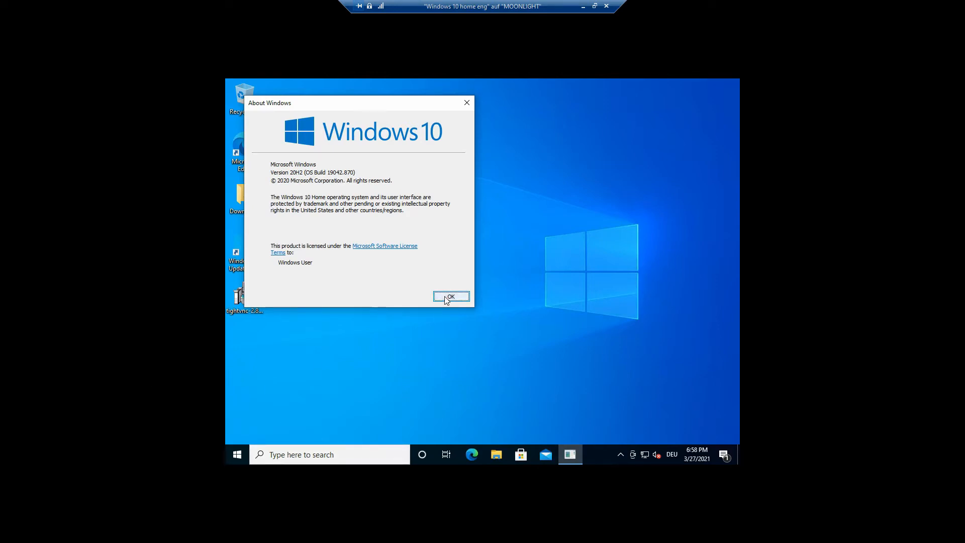
click(450, 296)
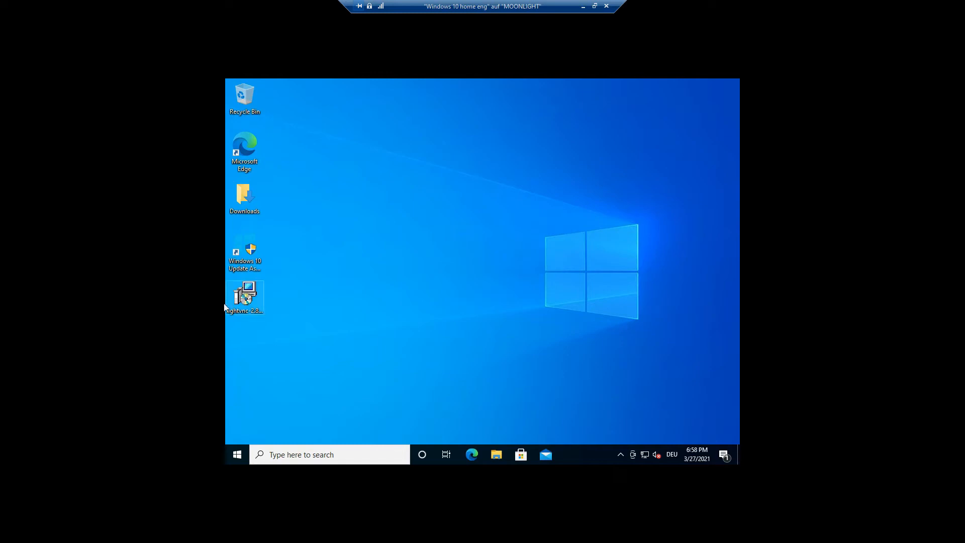
Launch the 64-bit TightVNC installer twice, dismissing the unsupported-processor-type error each time
click(245, 298)
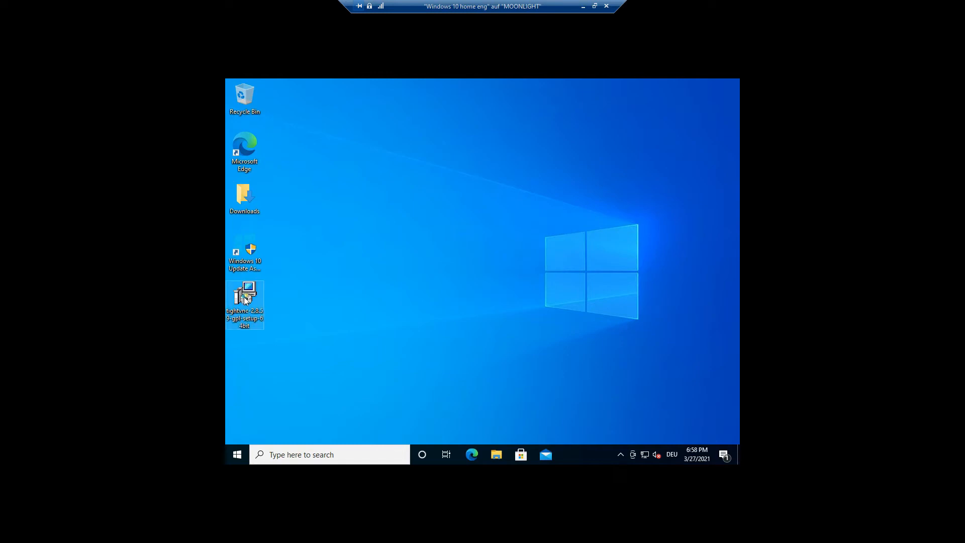
double_click(244, 298)
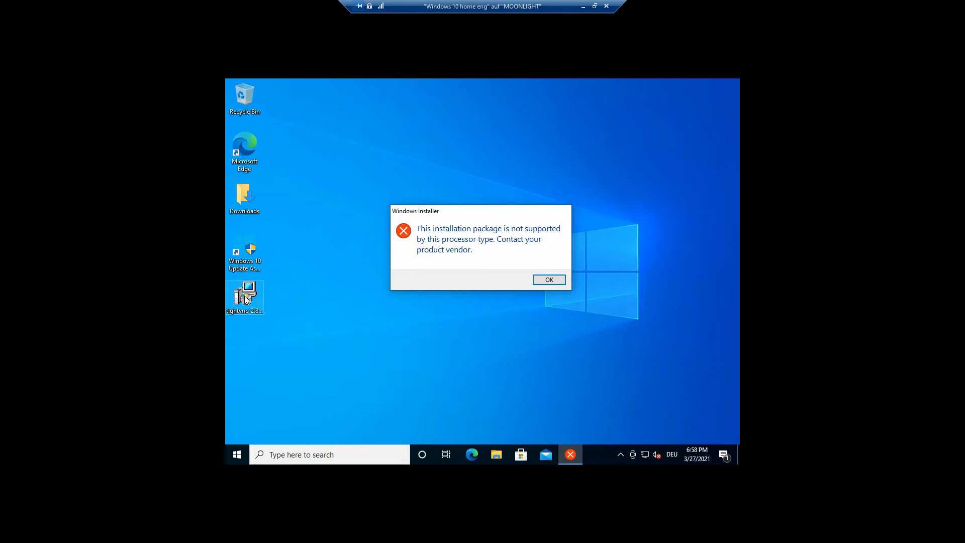
mouse_move(474, 285)
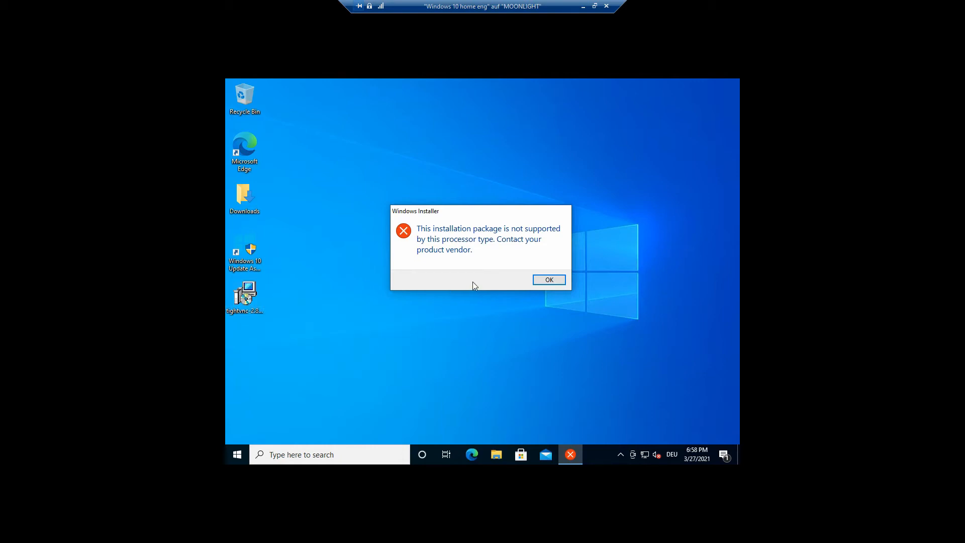
click(548, 278)
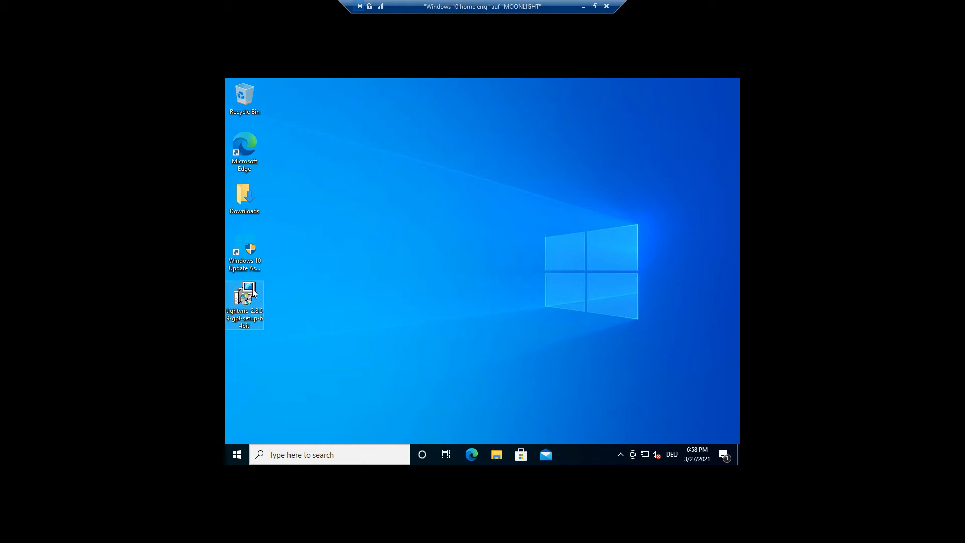
double_click(244, 299)
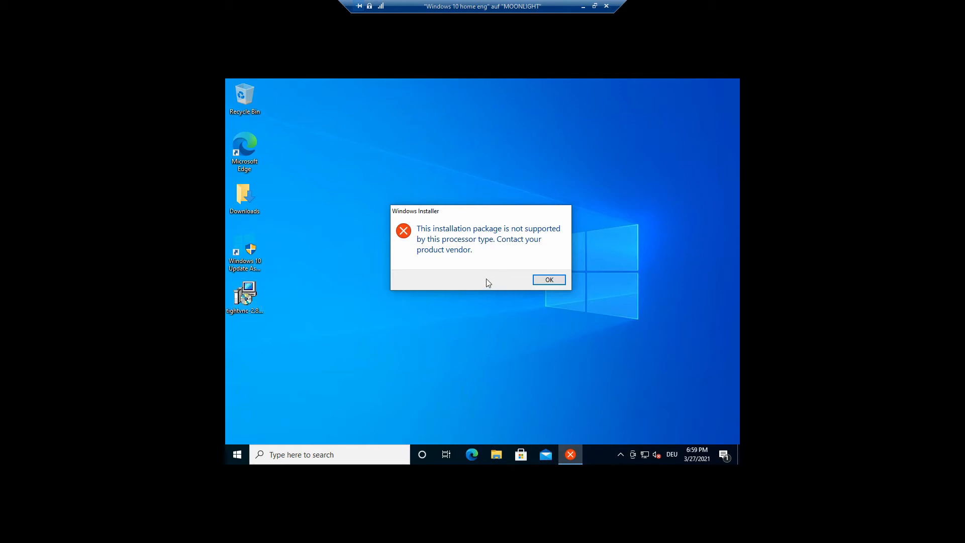
click(548, 279)
text(cd)
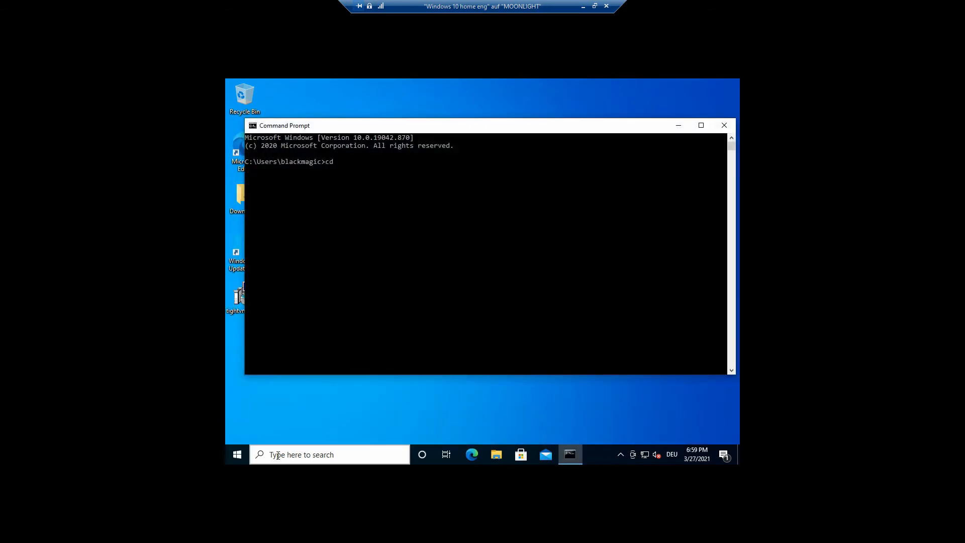
Clear the Command Prompt and list the C: root contents with dir
text(y)
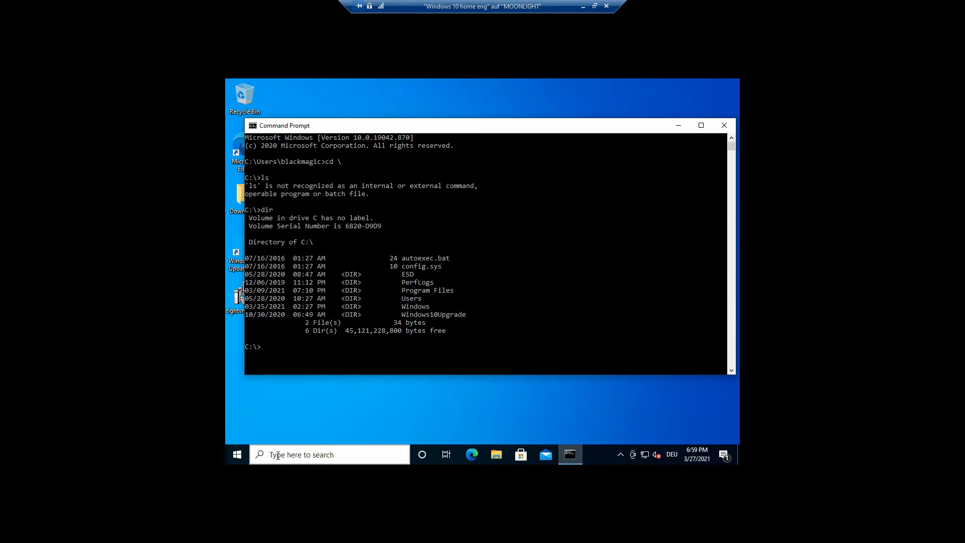
text(cls)
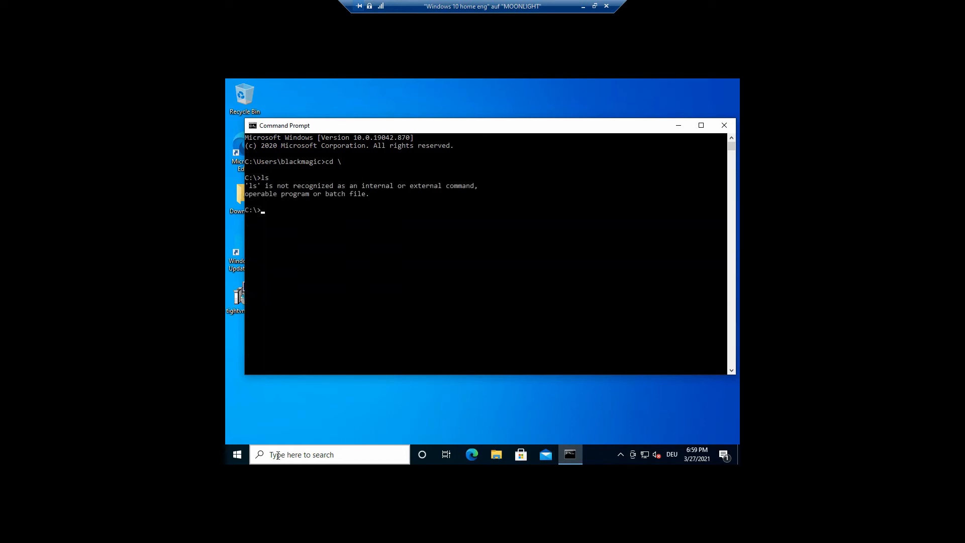
text(dir)
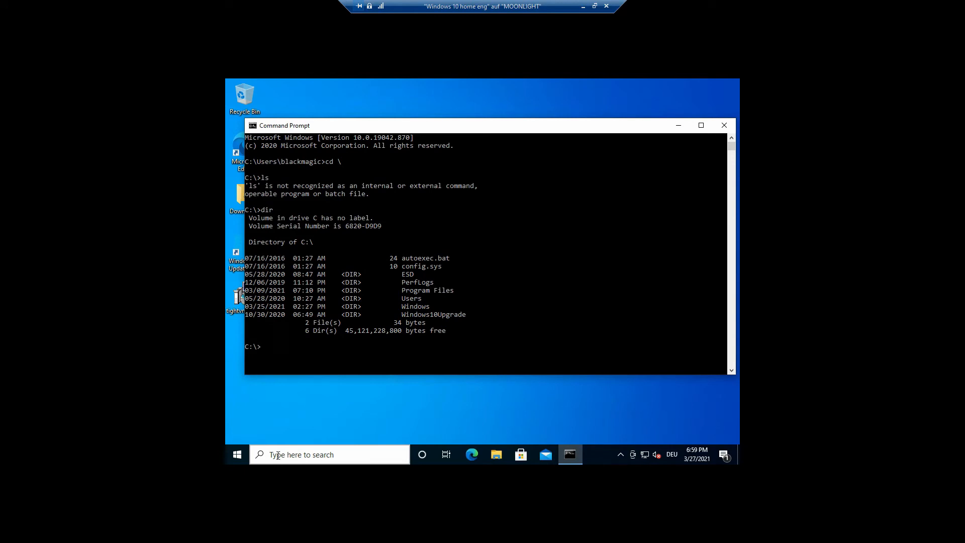
text(di)
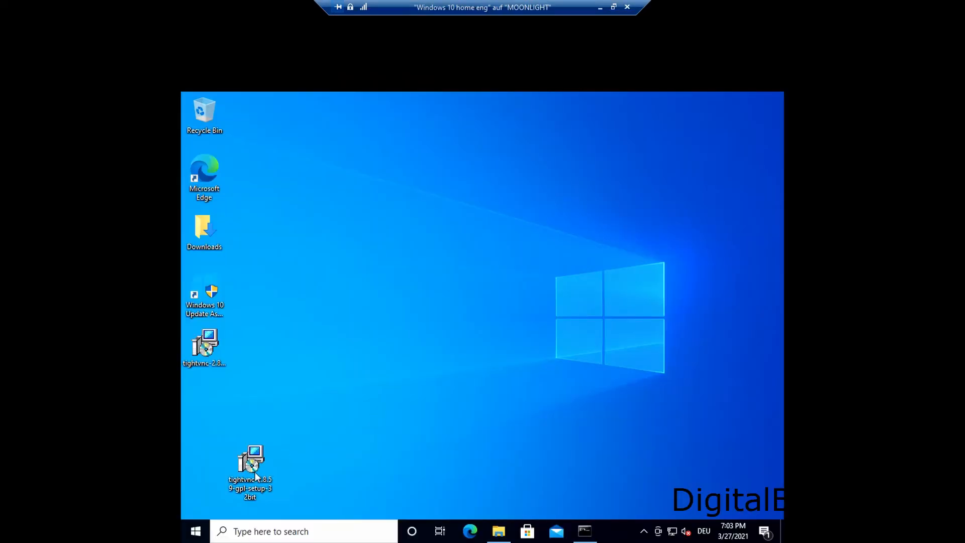
Run the 32-bit TightVNC installer as a Complete install with default tasks and approve UAC elevation
click(250, 467)
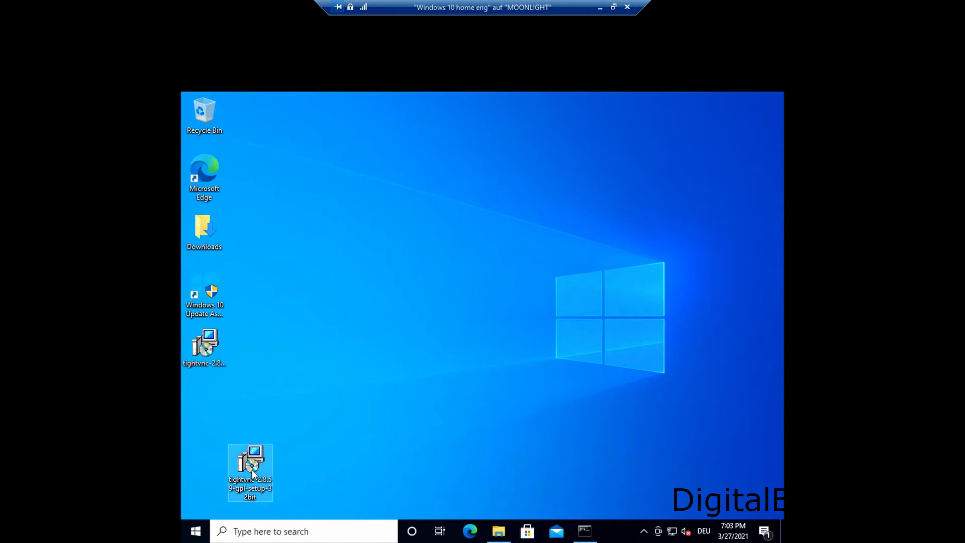
double_click(250, 467)
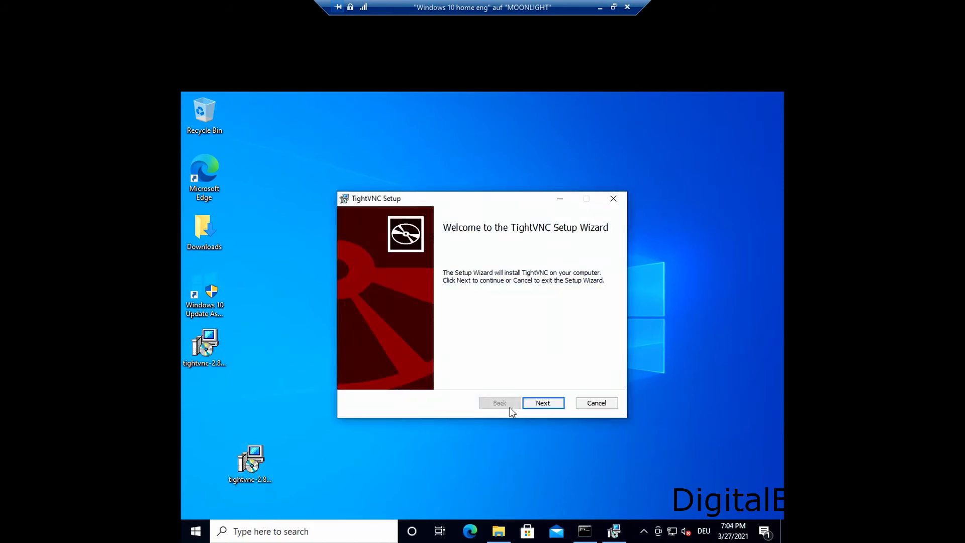
click(541, 402)
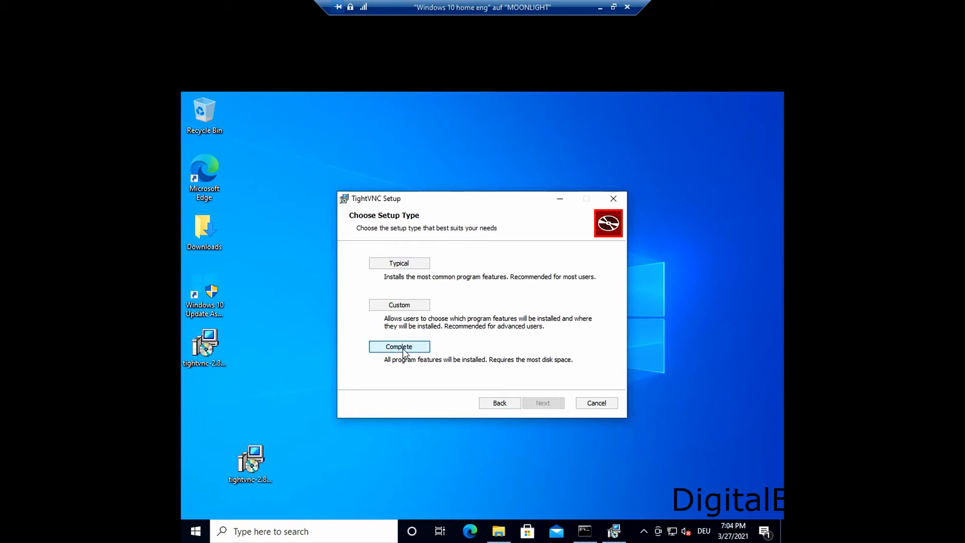
click(542, 403)
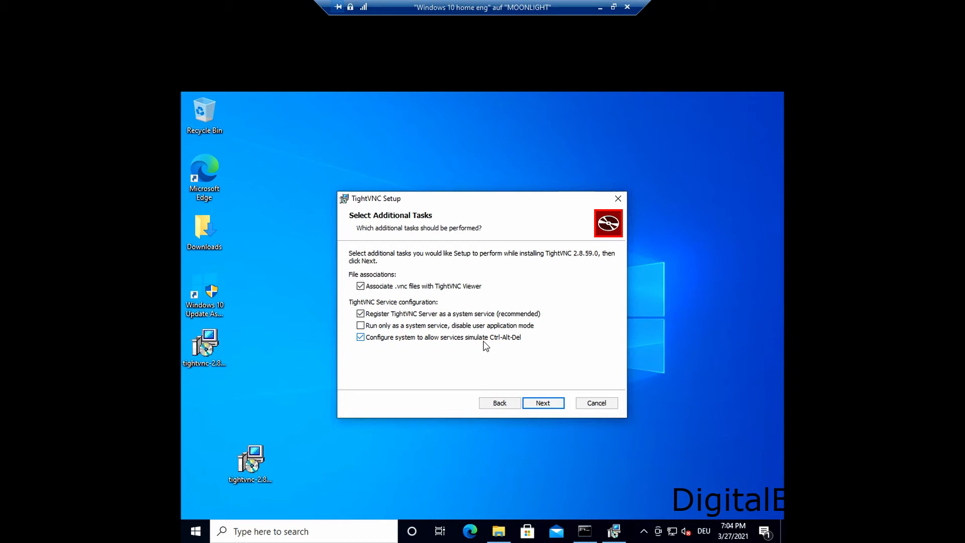
click(542, 402)
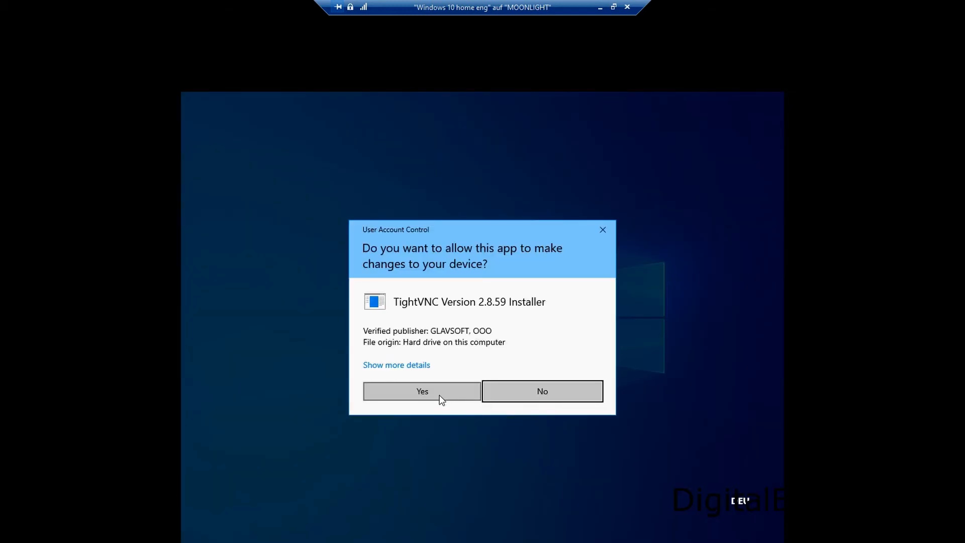
click(421, 391)
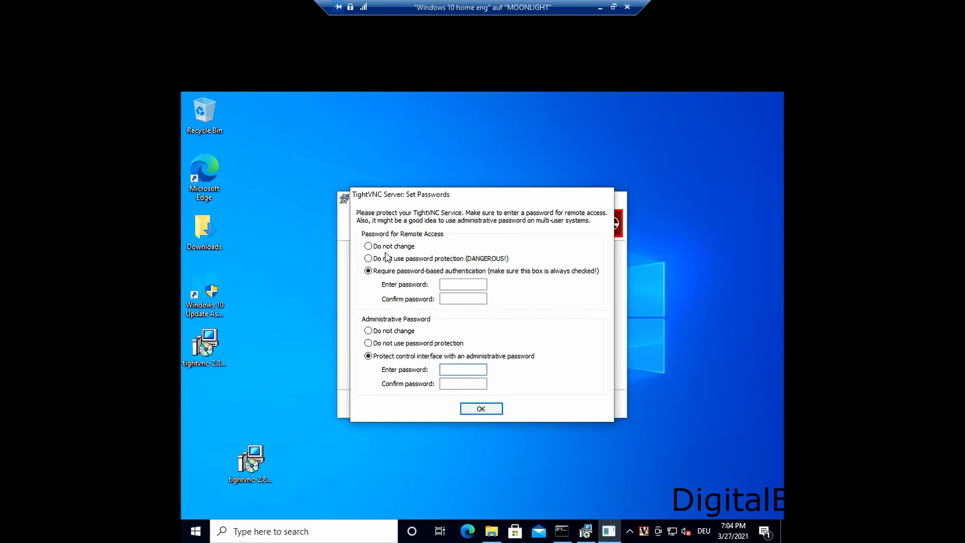
Require password-based remote access, enter and confirm the password, and finish the server setup
click(463, 284)
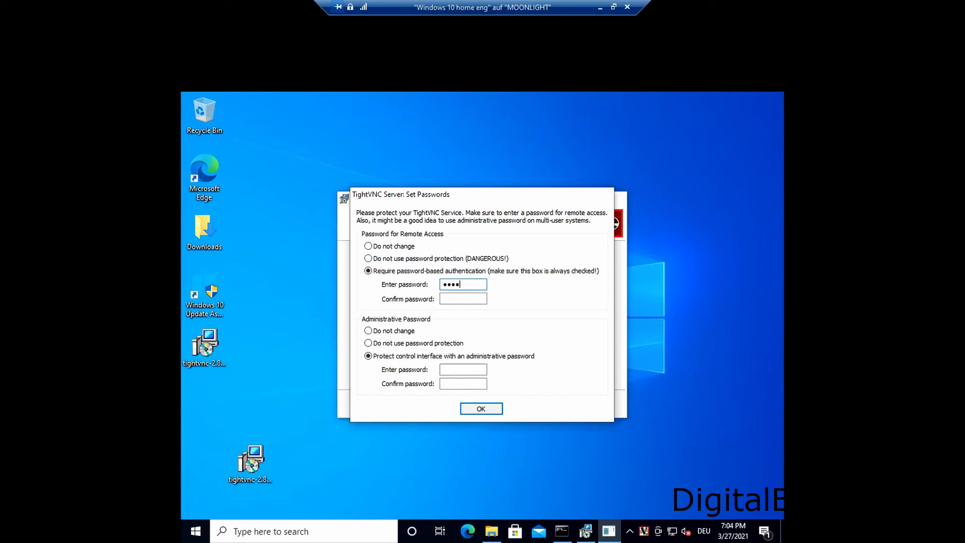
text(••••)
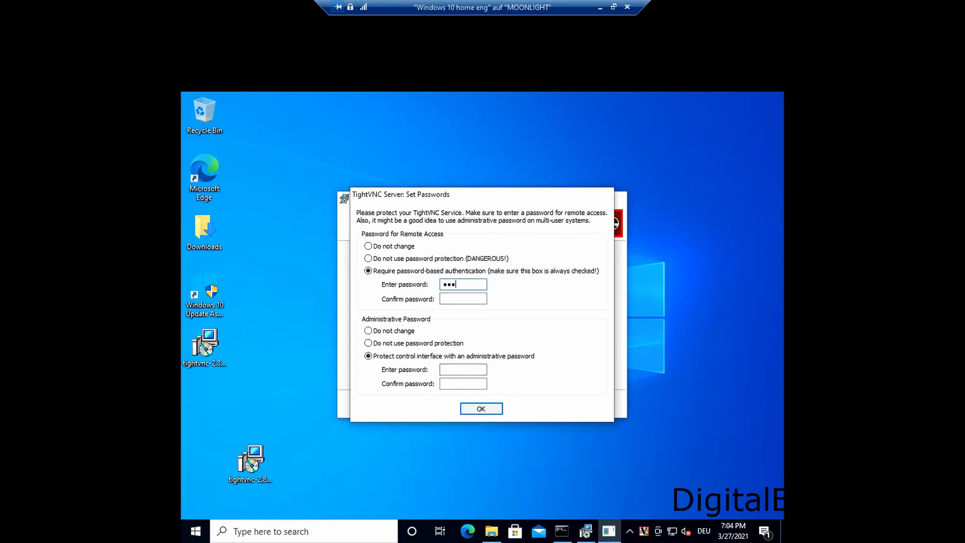
text(••)
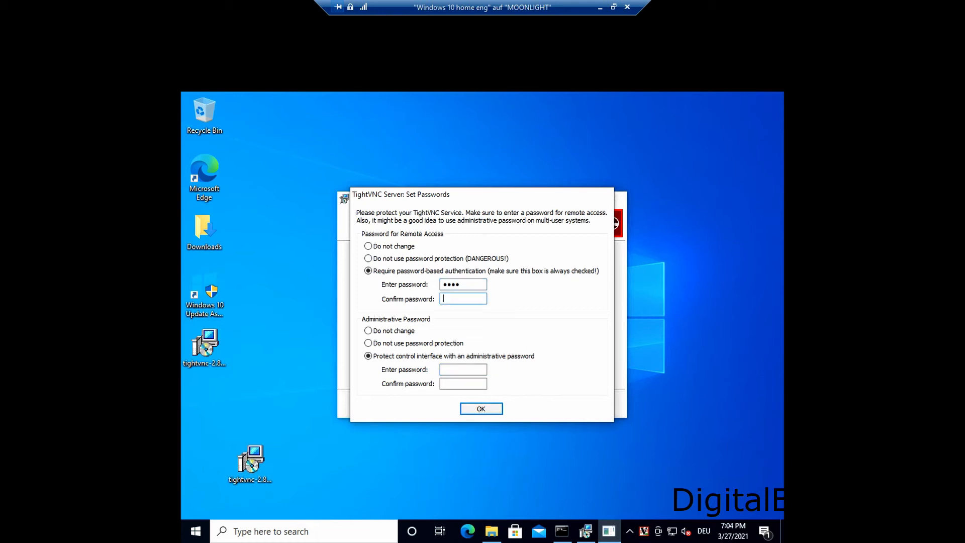
text(••••)
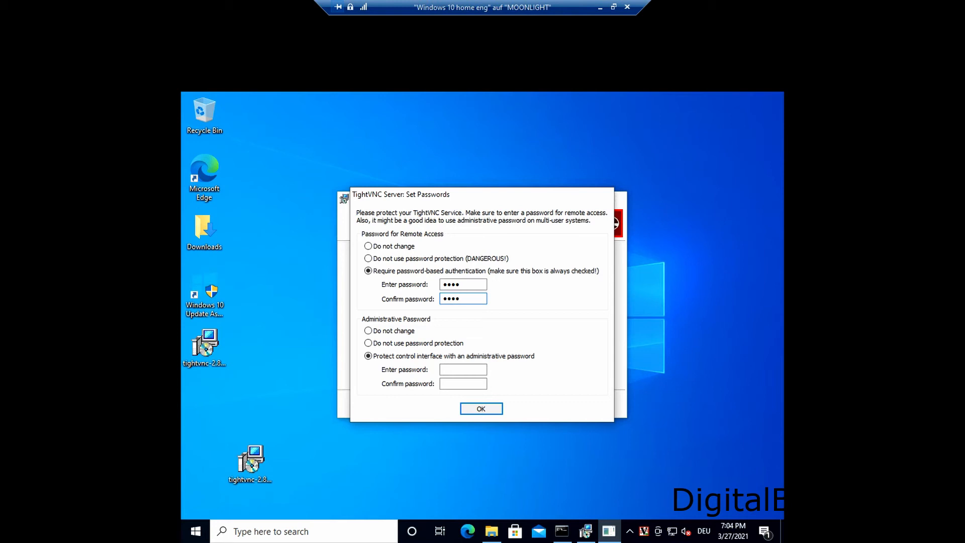
click(368, 331)
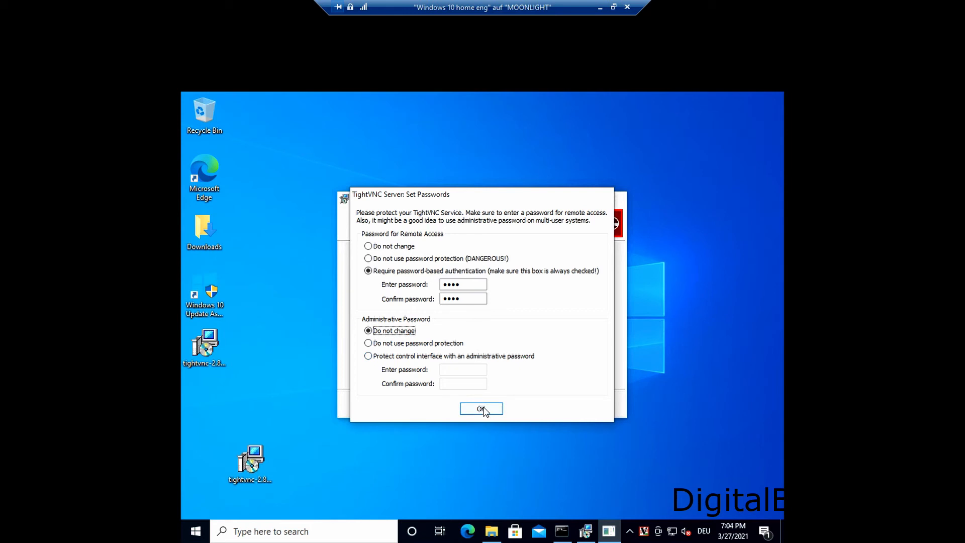
click(480, 409)
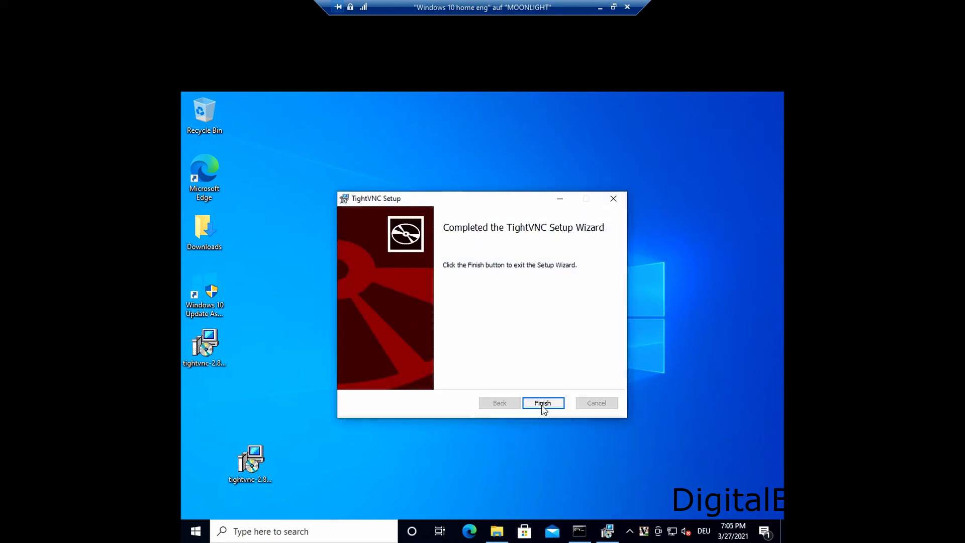
click(542, 402)
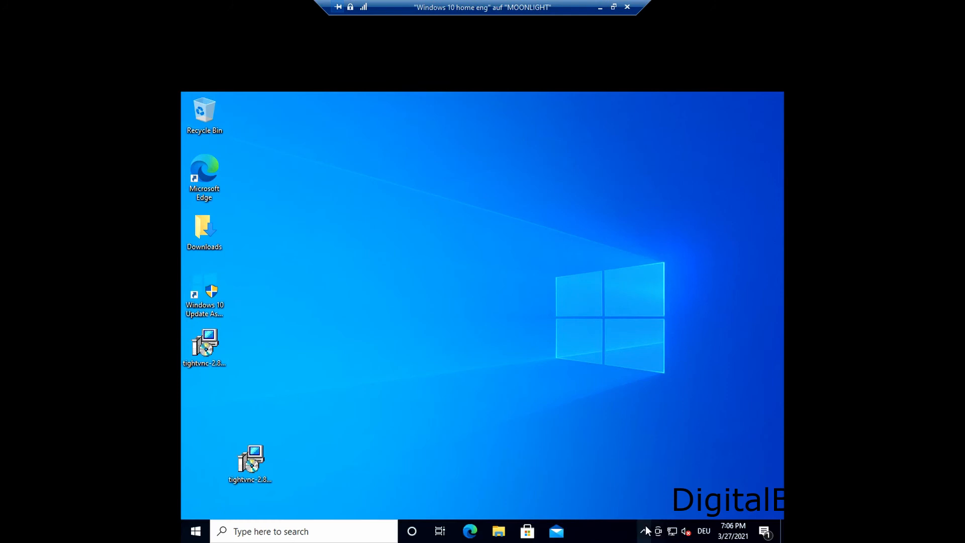
Check the TightVNC server tray icon, then restart the Home computer from Start > Power
click(645, 531)
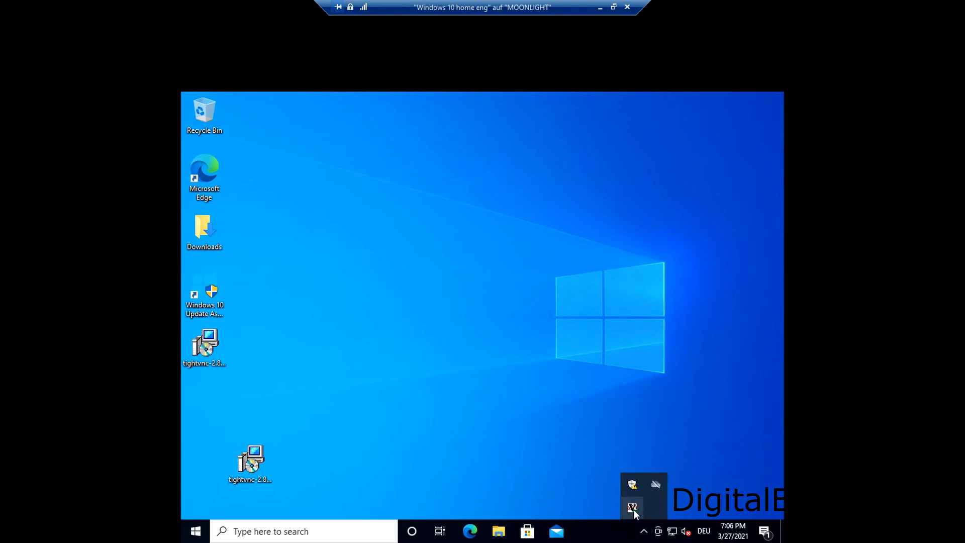
mouse_move(633, 508)
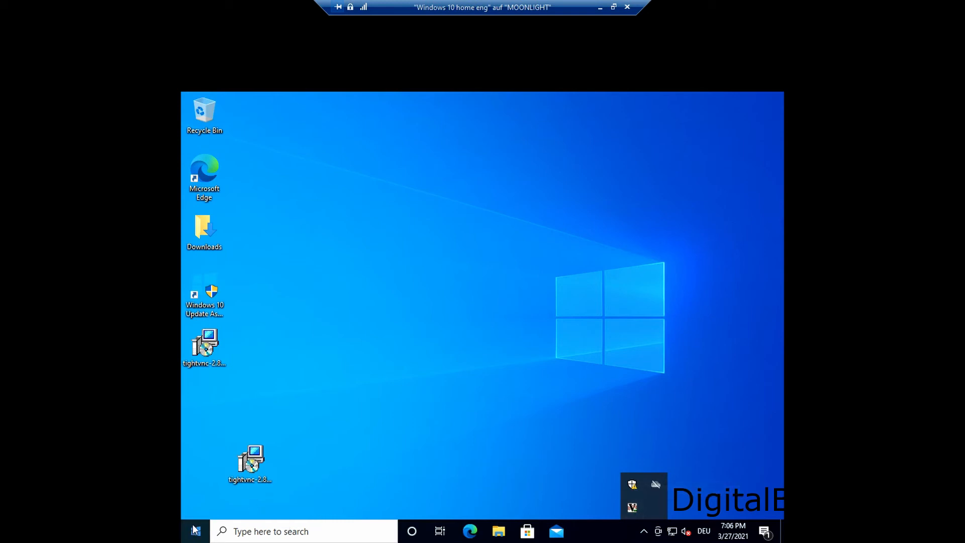
click(194, 531)
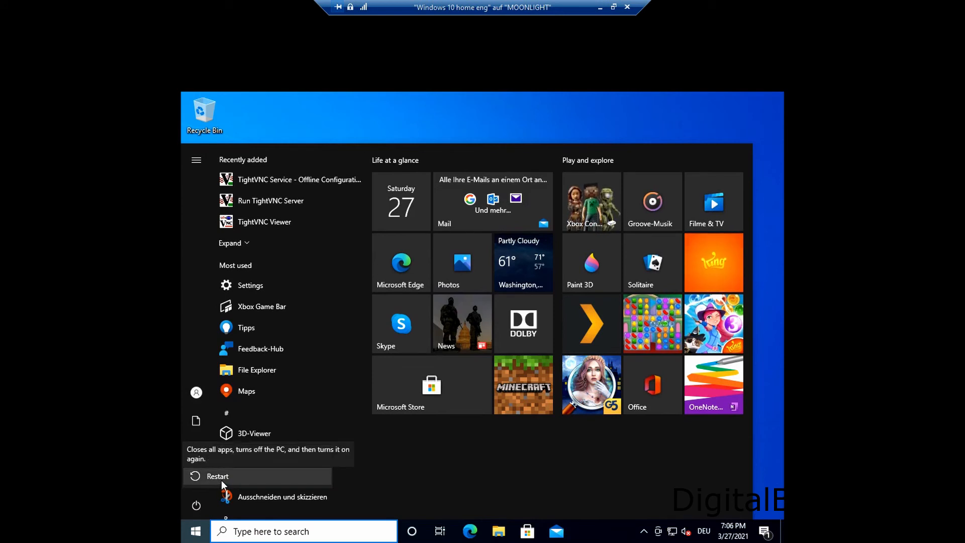
click(217, 476)
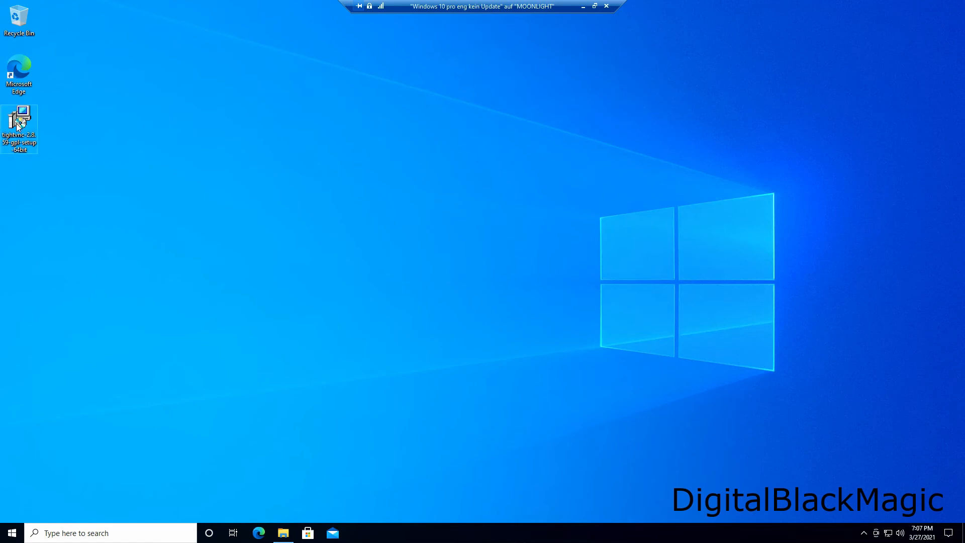
Start TightVNC Setup on the second PC, accept the license and choose Custom setup
double_click(19, 128)
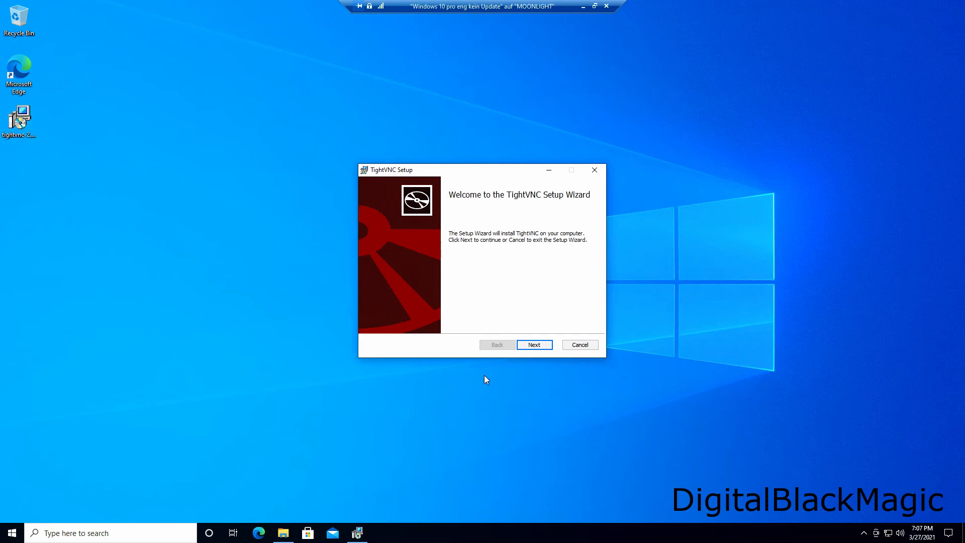
click(534, 344)
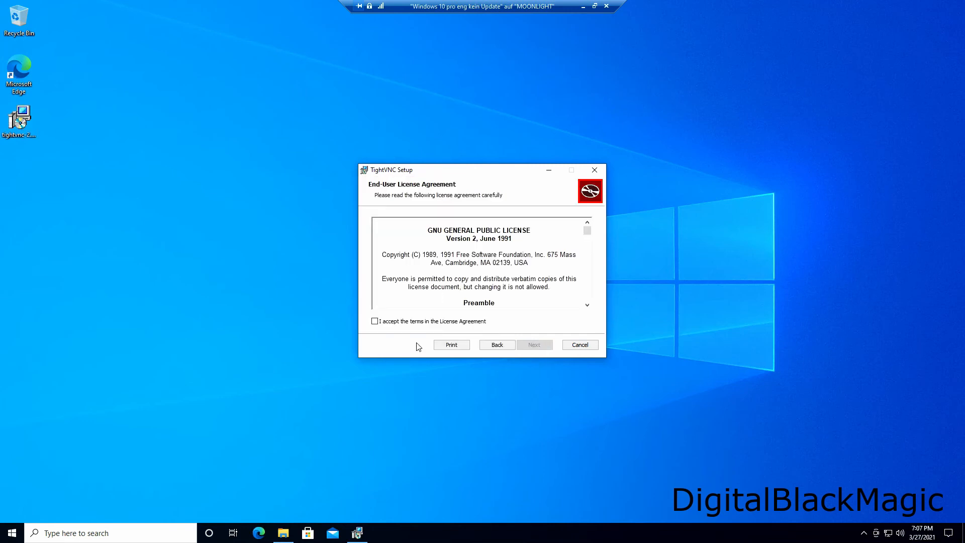
click(375, 321)
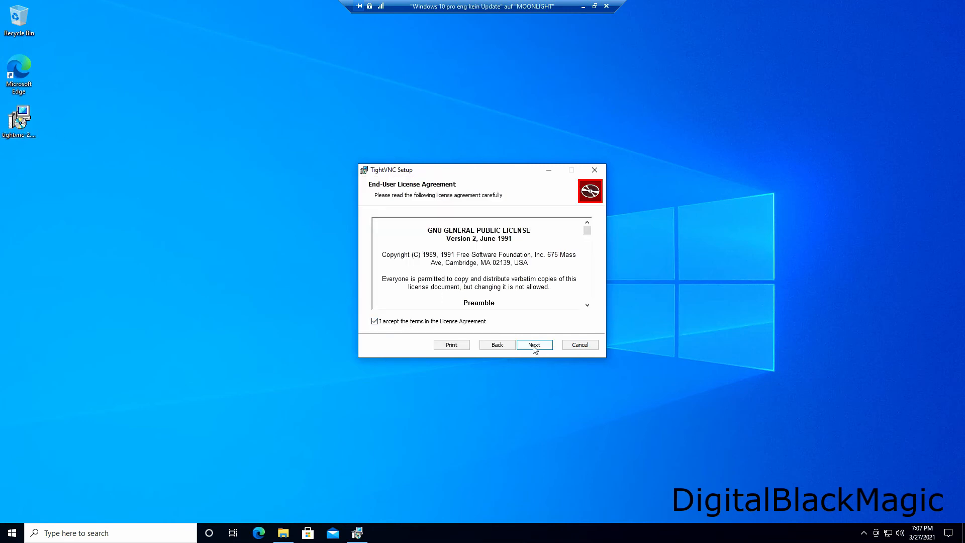
click(534, 344)
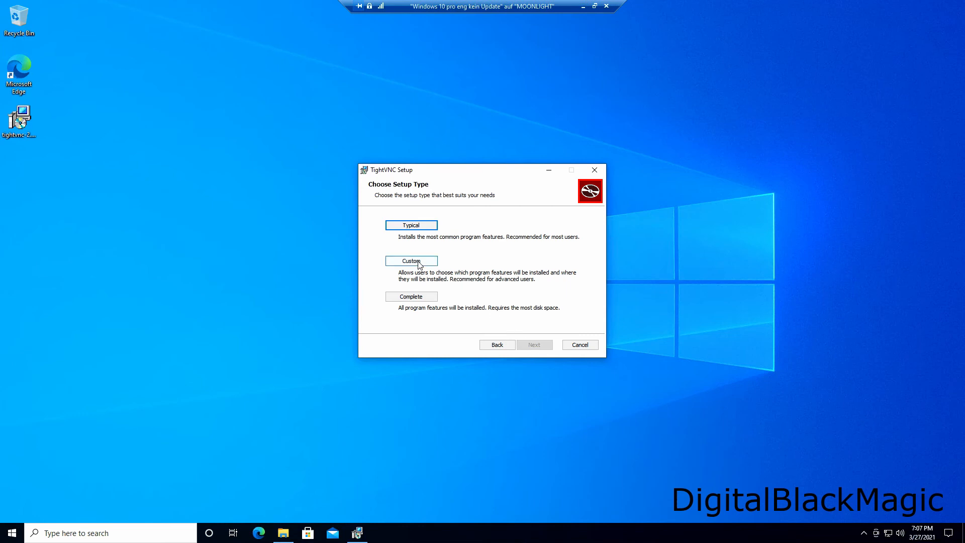
click(411, 260)
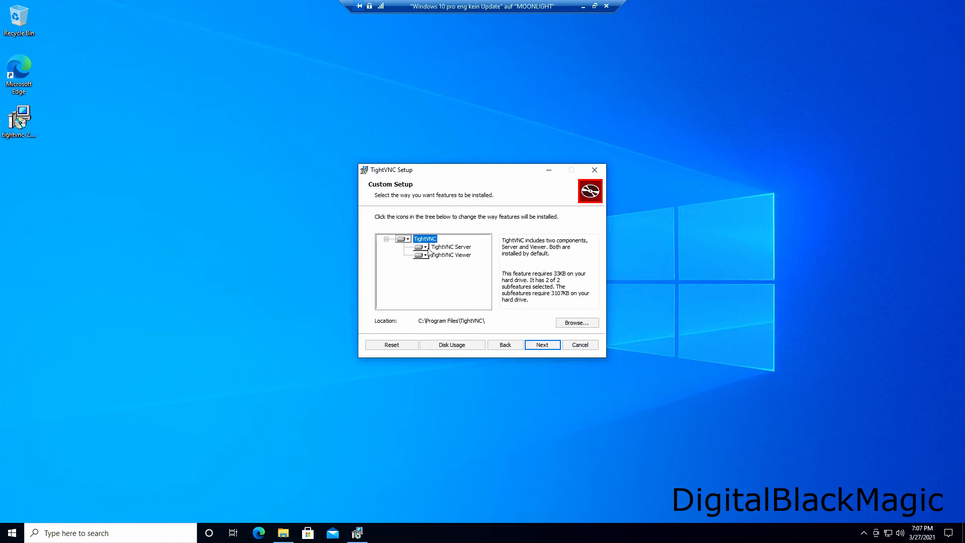
Mark TightVNC Server as 'Entire feature will be unavailable', keeping only the Viewer
click(424, 247)
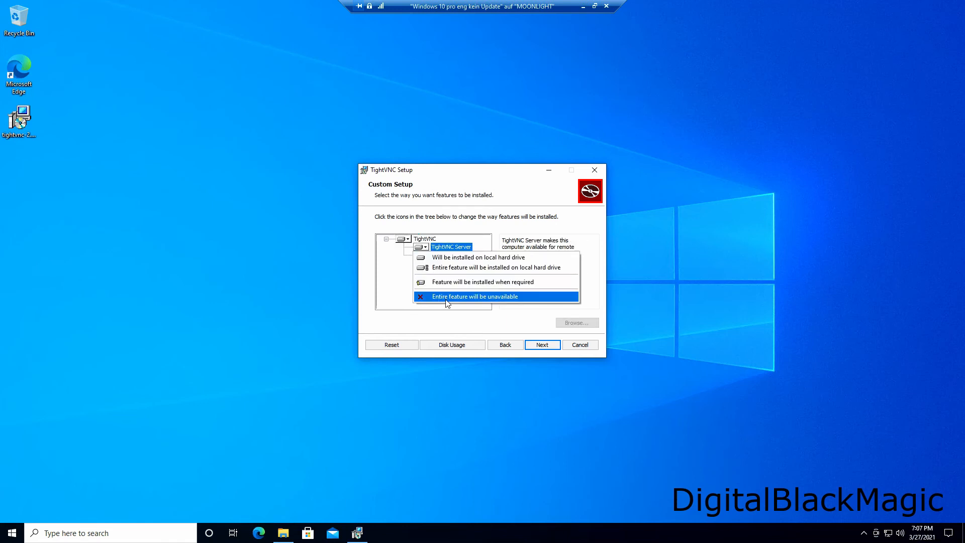
click(474, 296)
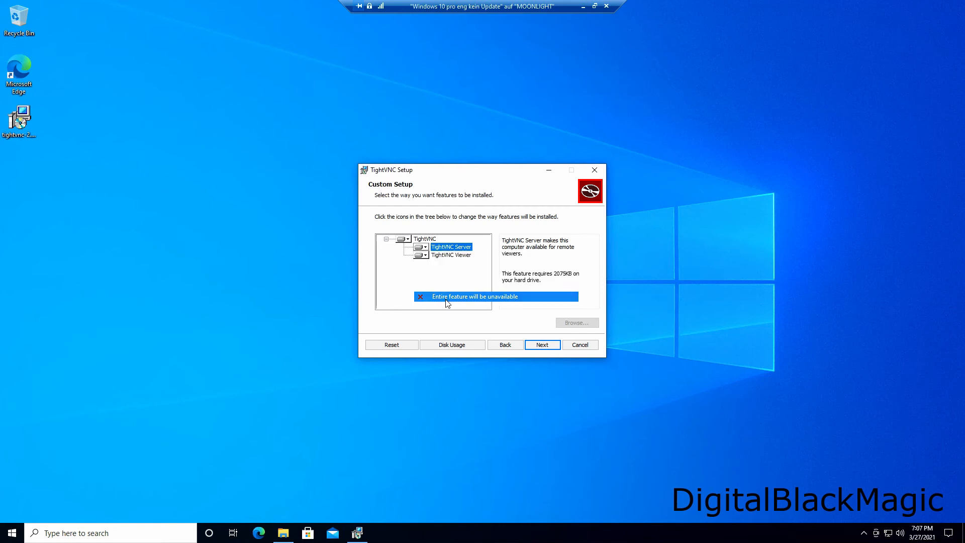
click(425, 248)
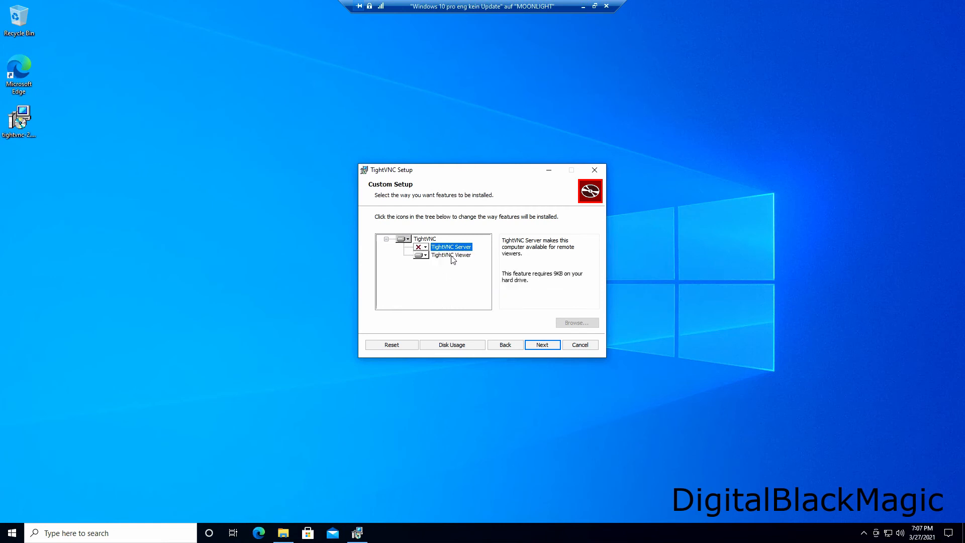
click(451, 254)
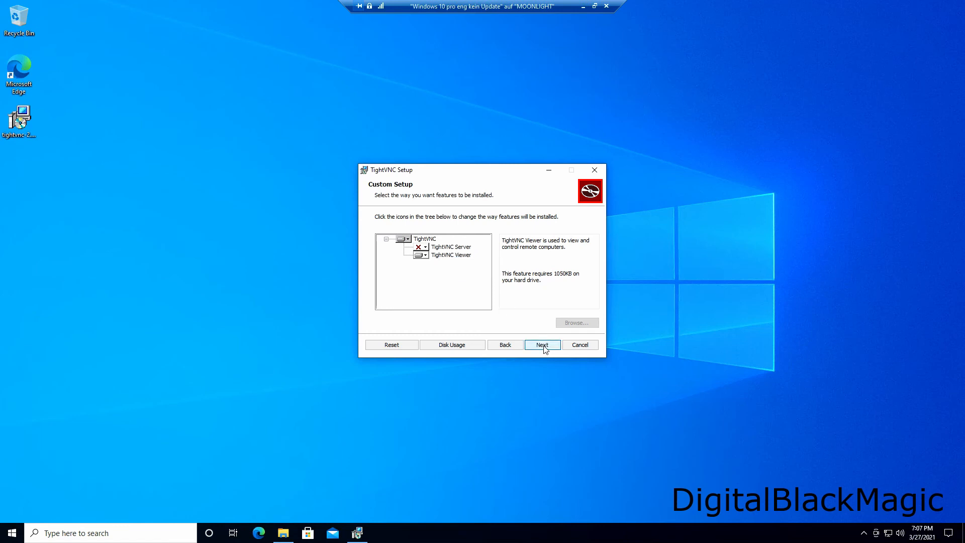
Install the viewer-only selection with .vnc association, approve UAC and finish the wizard
click(541, 344)
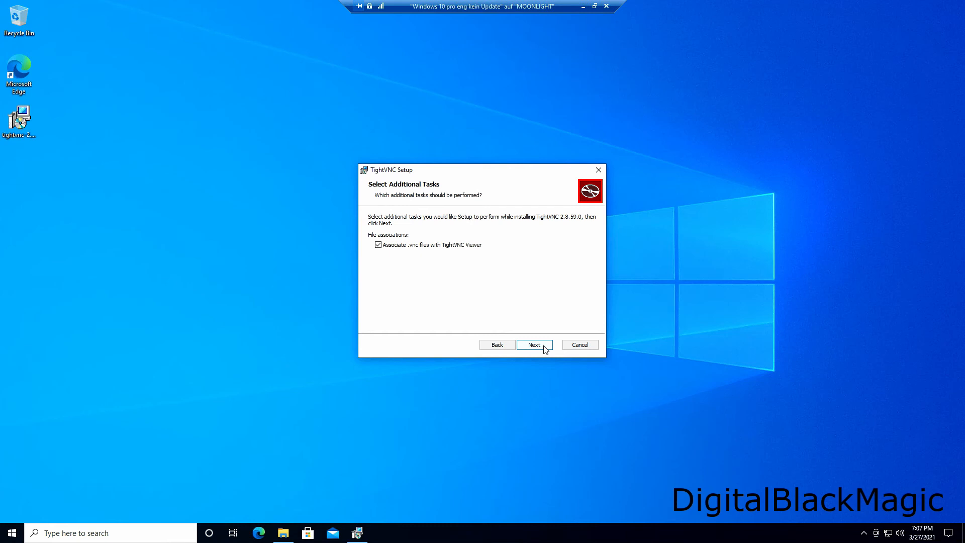
click(533, 345)
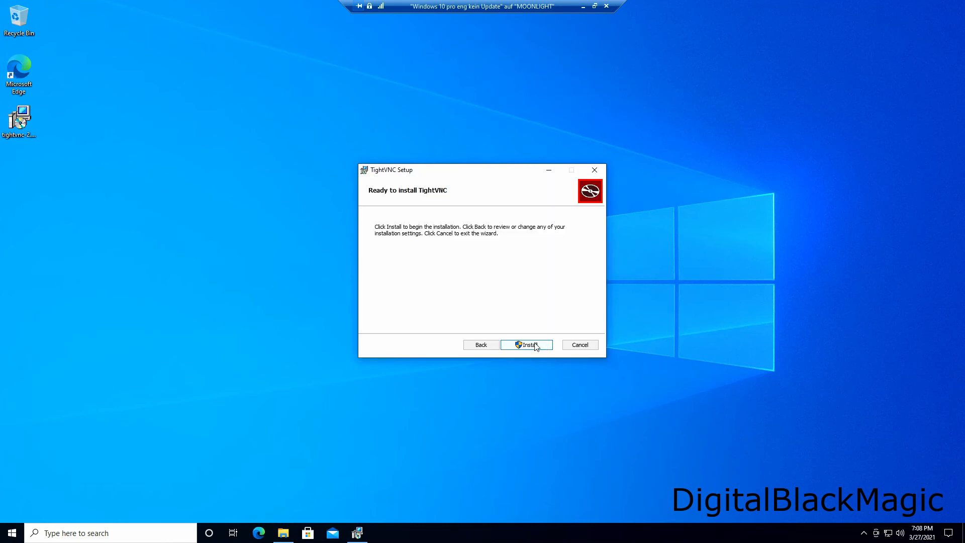
click(525, 345)
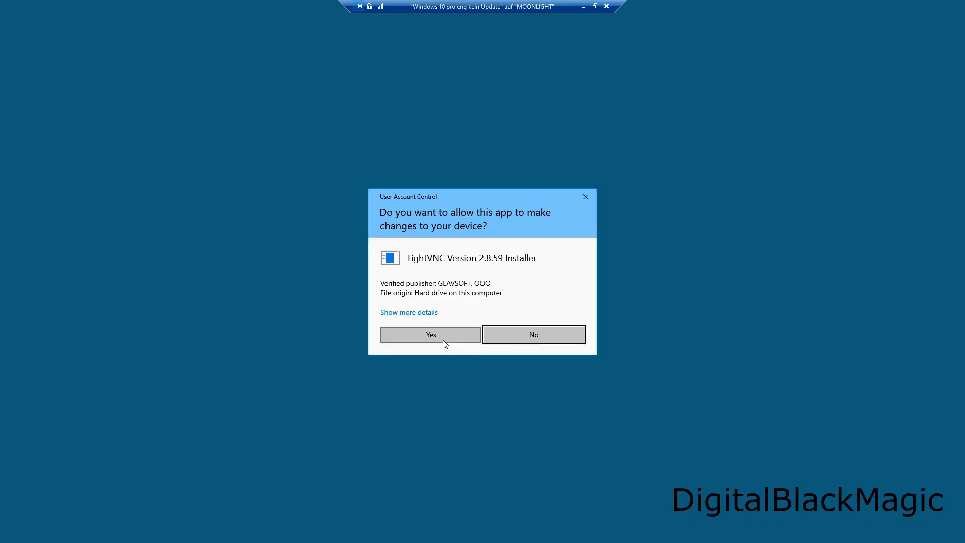
click(431, 334)
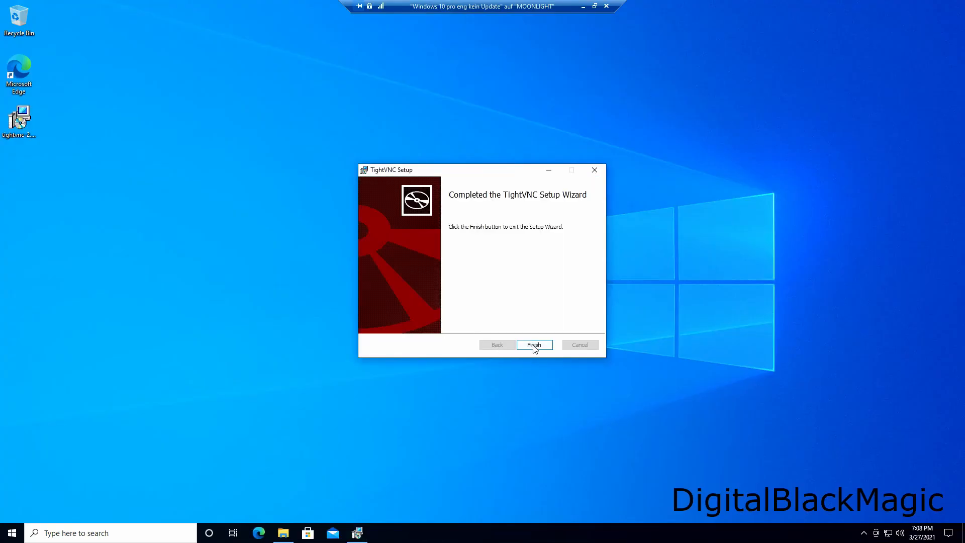
click(533, 345)
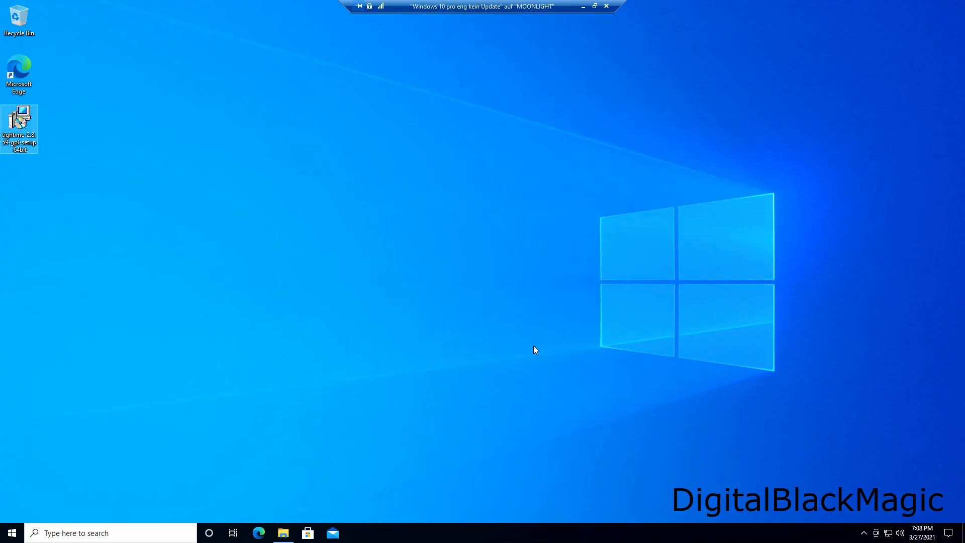
mouse_move(24, 486)
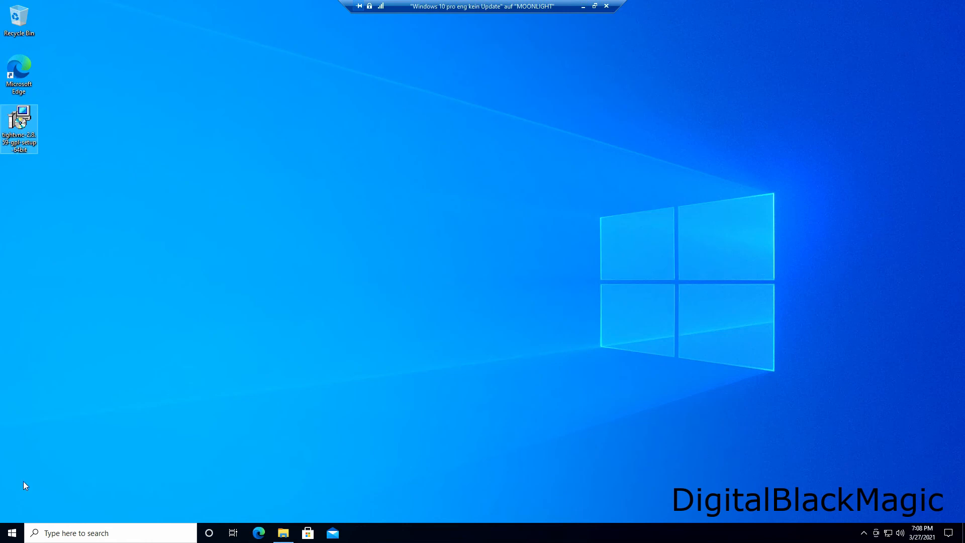
Launch TightVNC Viewer from Start and connect to remote host 192.168.2.135
click(11, 533)
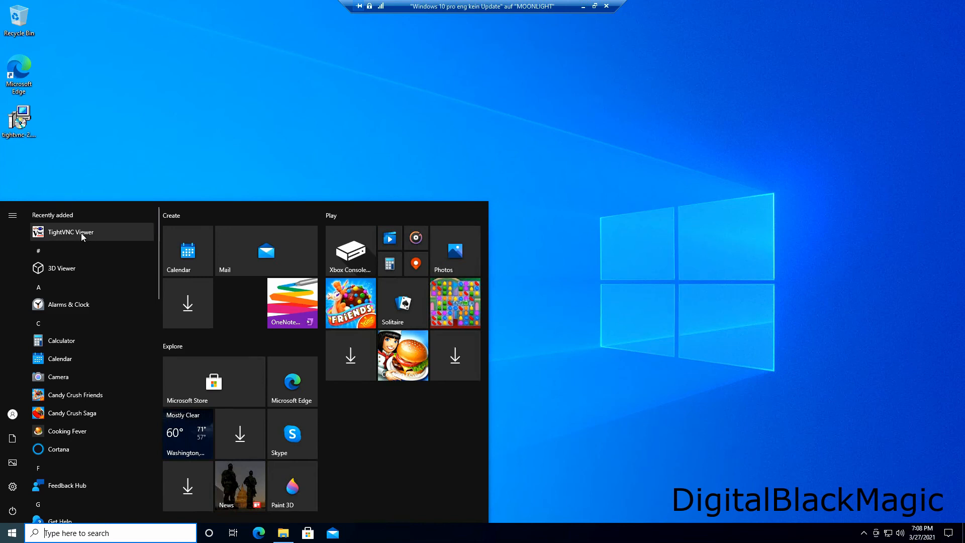
click(70, 232)
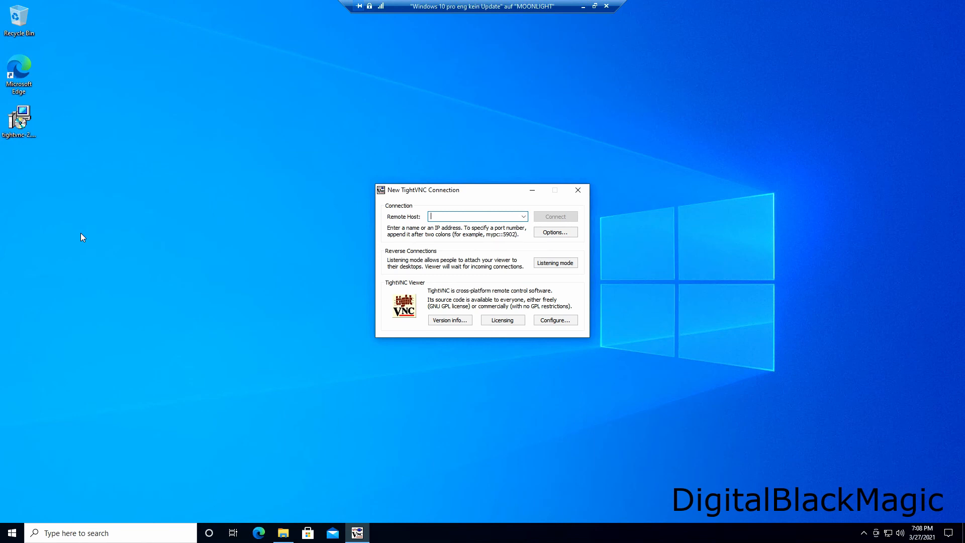
text(192.168.2.135)
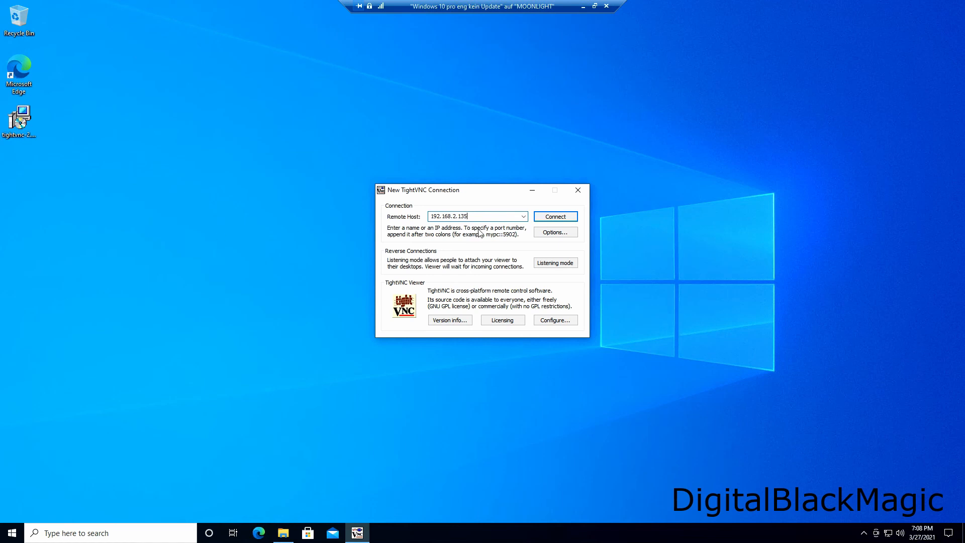
mouse_move(83, 239)
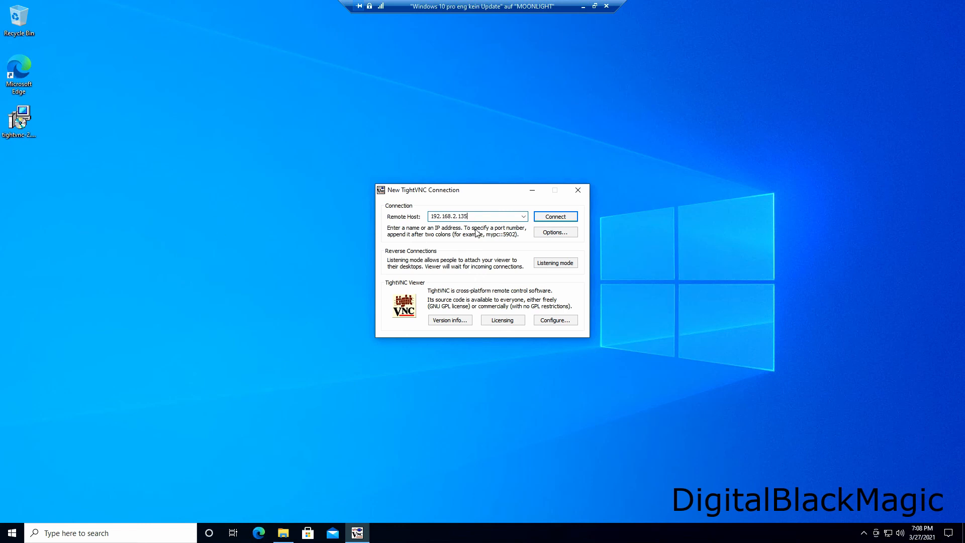
click(555, 217)
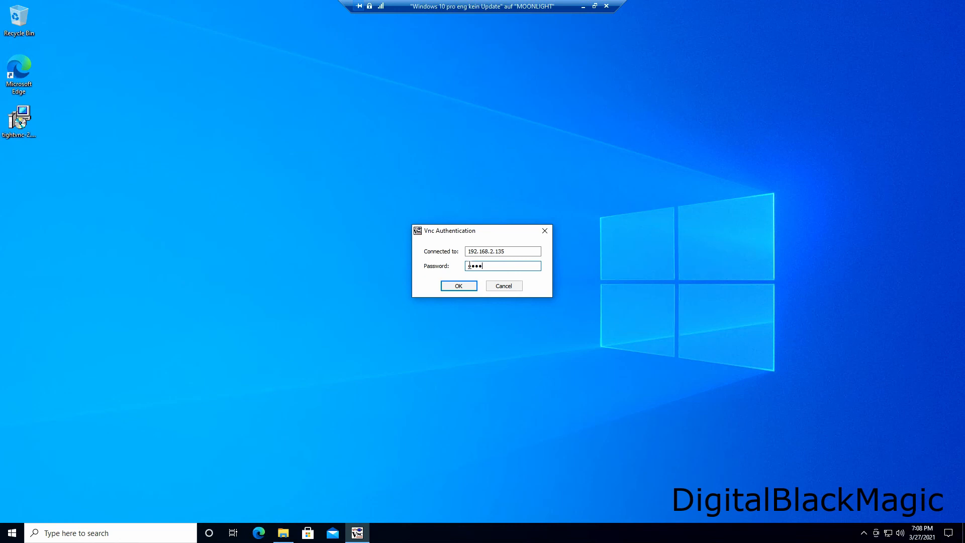
Submit the VNC password to show the remote Home desktop and search 'wi' there
click(458, 284)
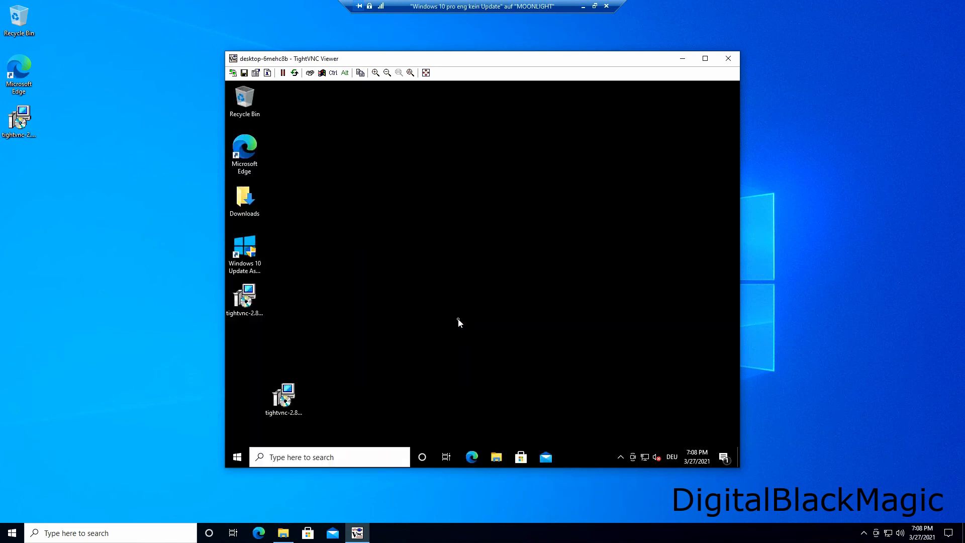
text(wi)
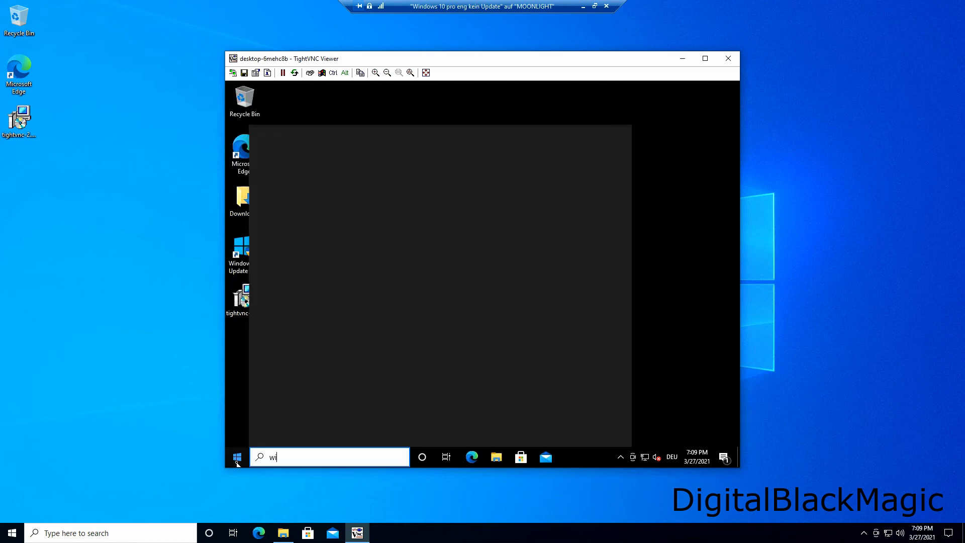